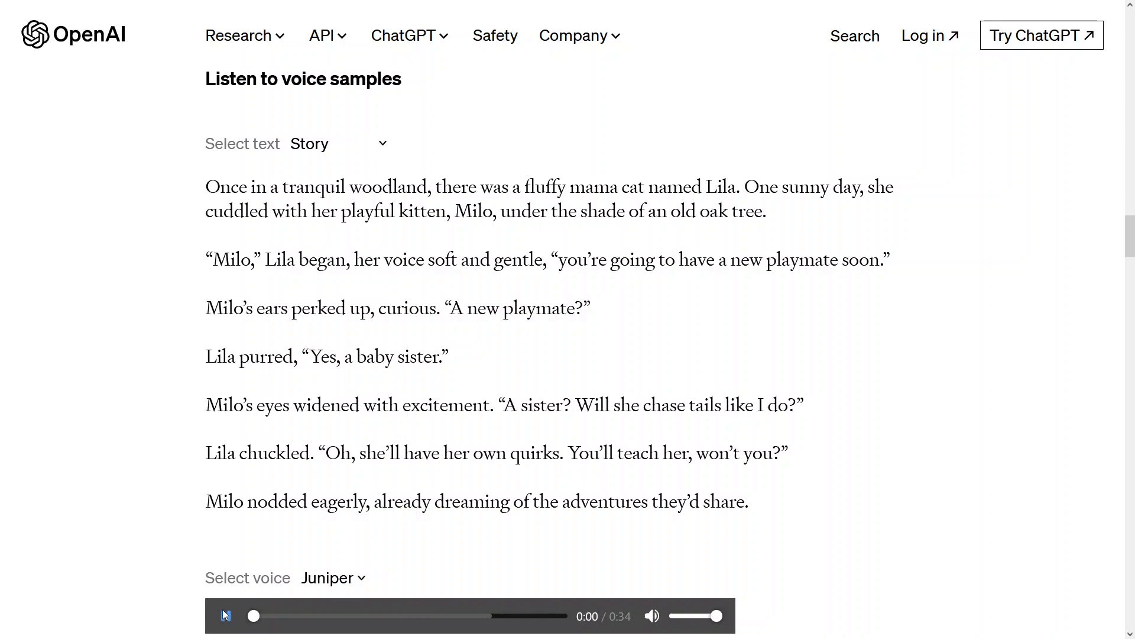
Step: Start playback of the Story sample read in the Juniper voice
click(226, 616)
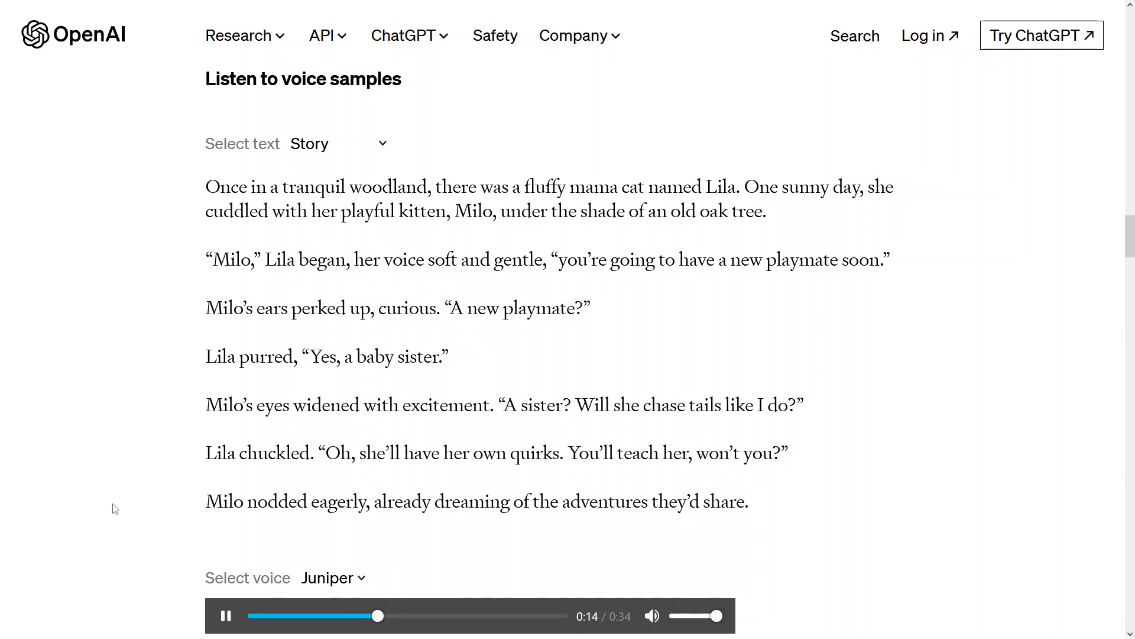
Step: Switch the voice to Cove, let the Story play, then open the sample text choices
click(332, 577)
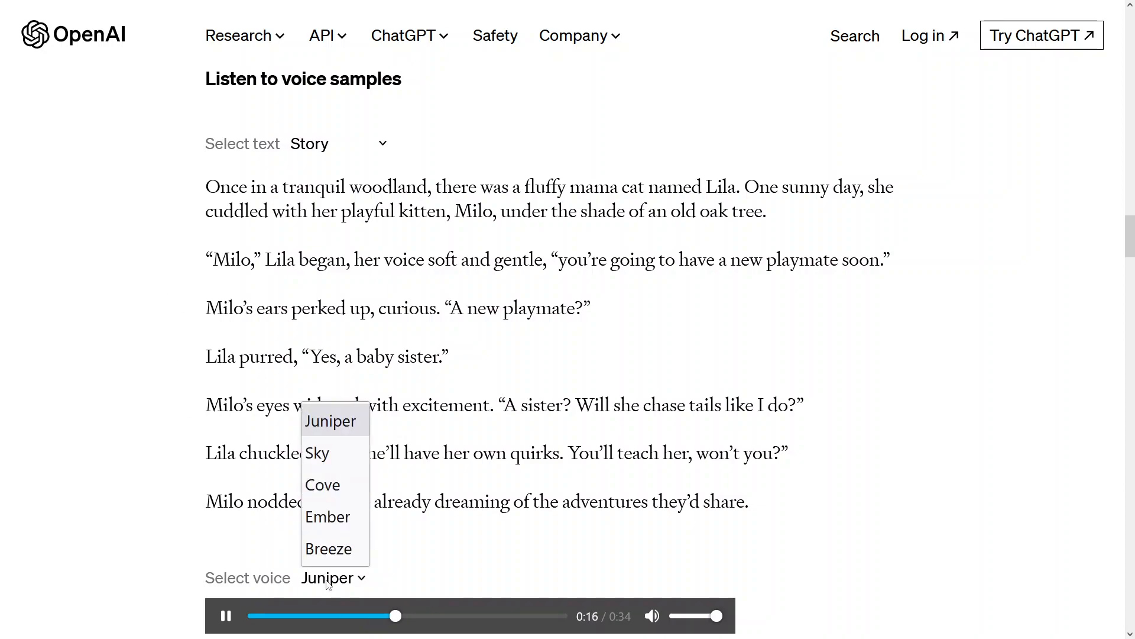
click(317, 452)
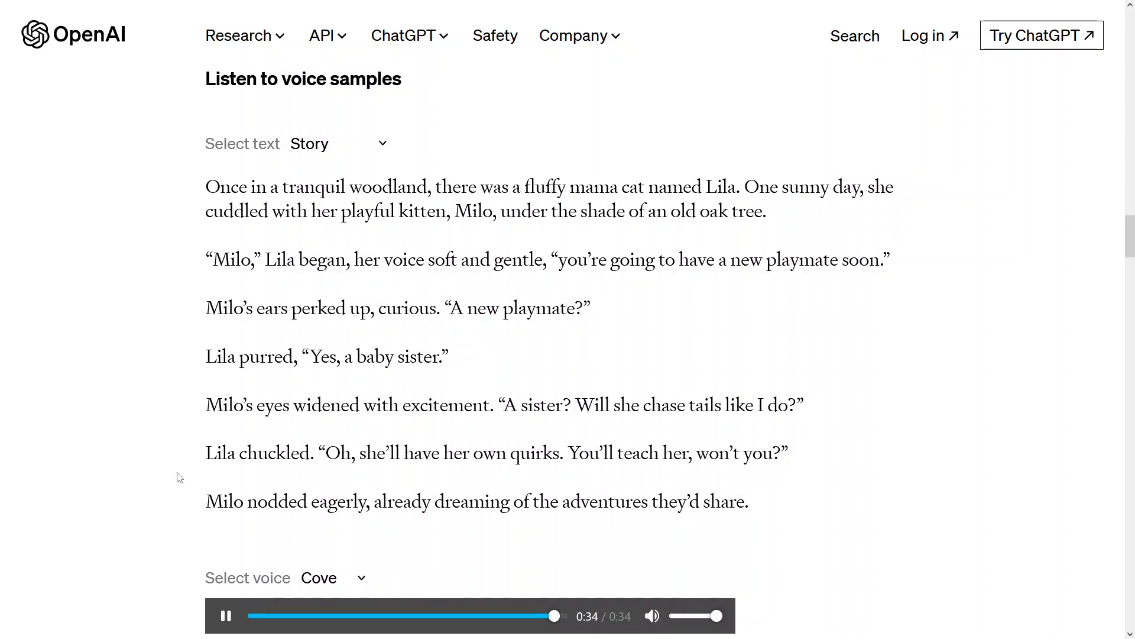
click(338, 142)
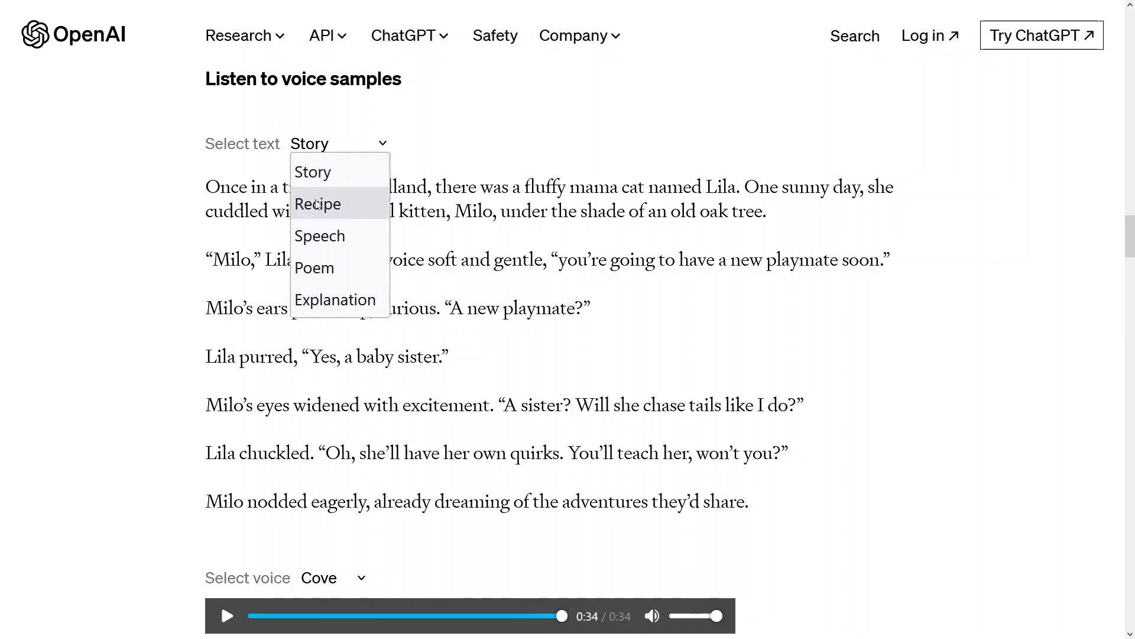
Step: Load the Recipe sample text and start it playing in Cove
click(317, 204)
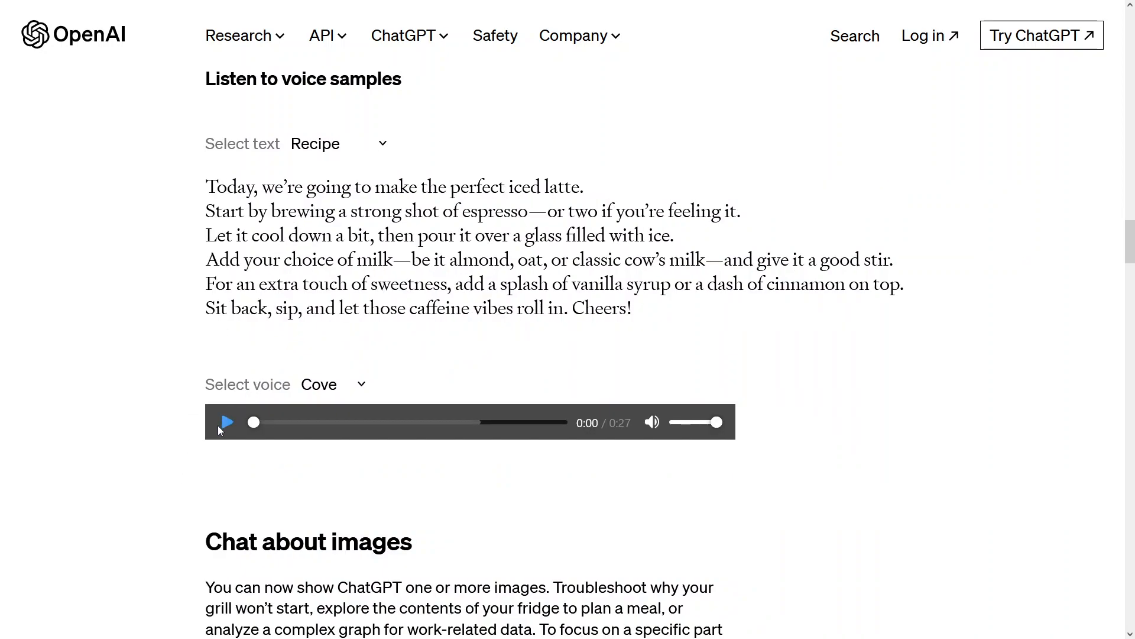
click(226, 422)
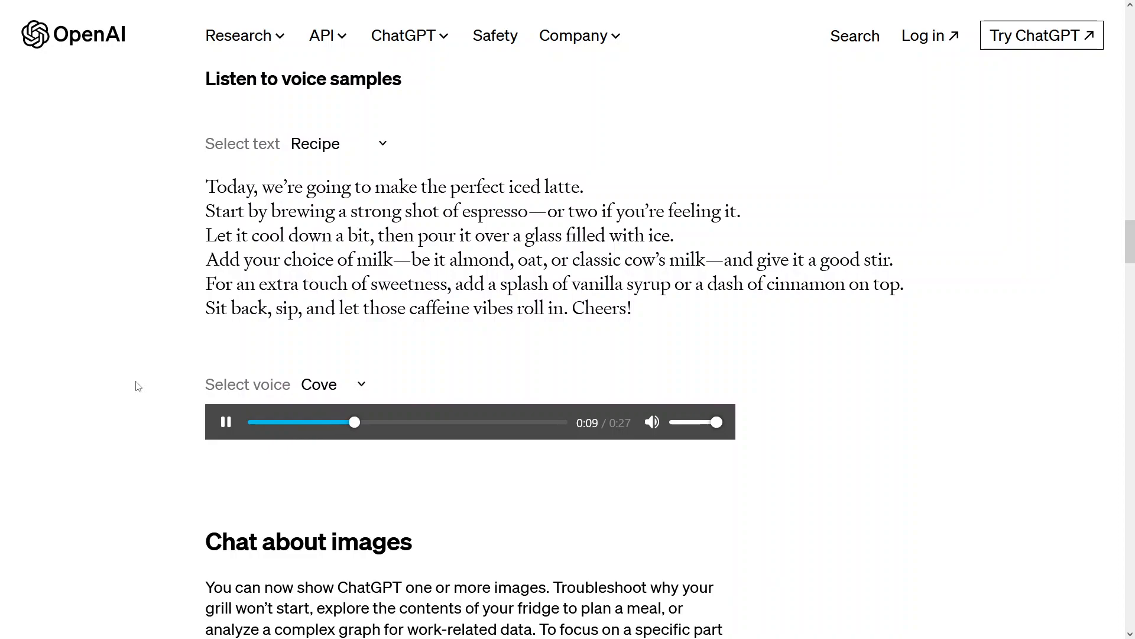
Step: Select the Ember voice and play the Recipe sample with it
click(333, 384)
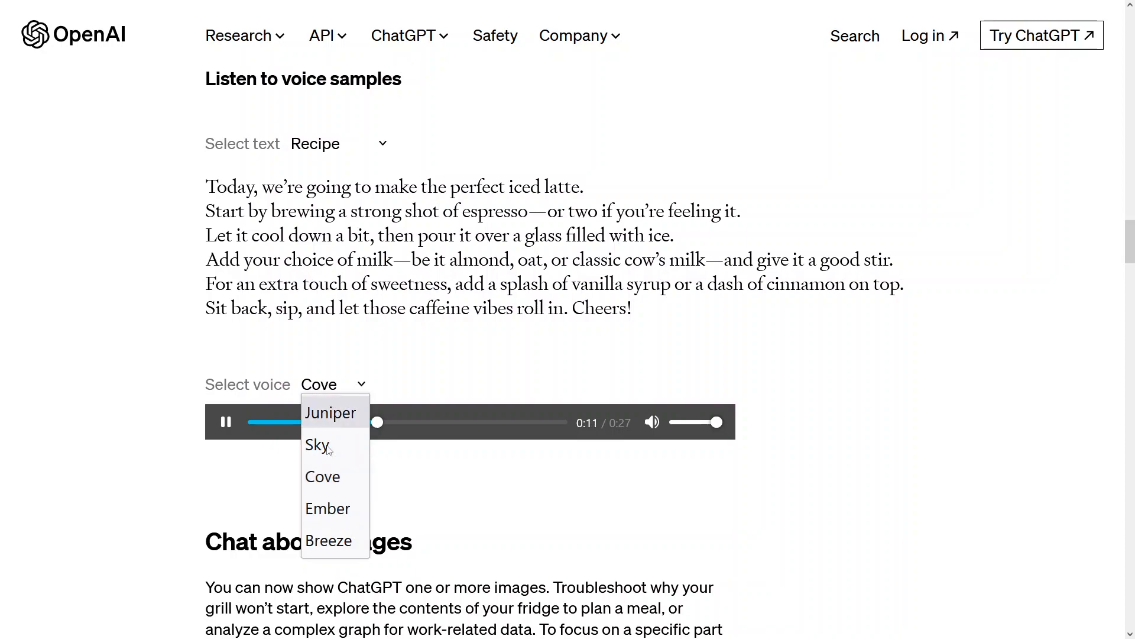
click(327, 508)
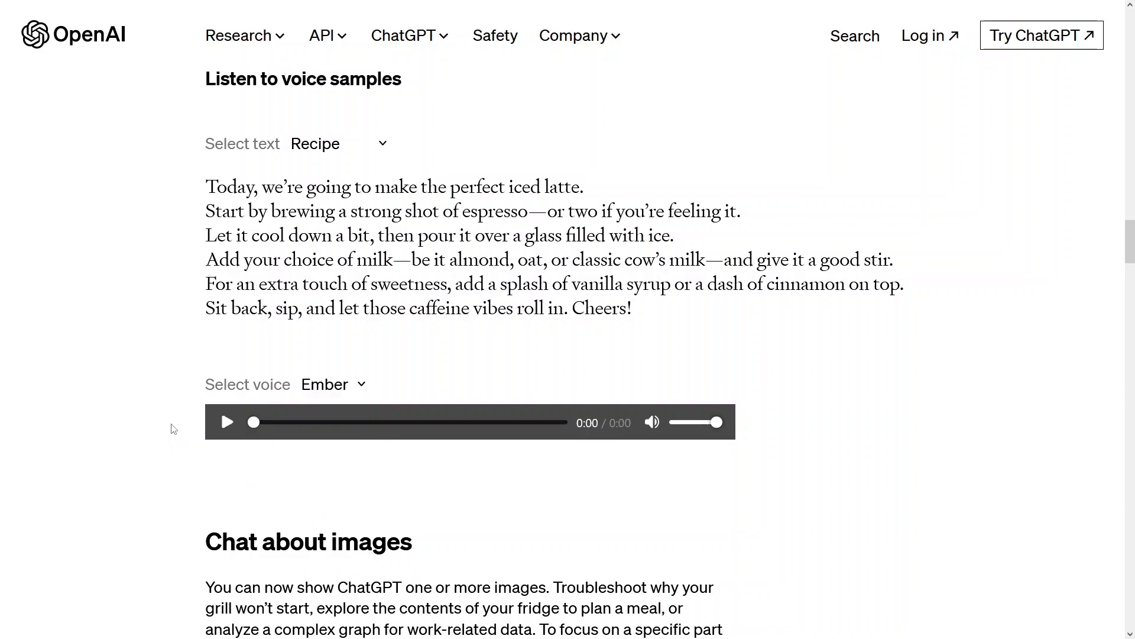
click(227, 422)
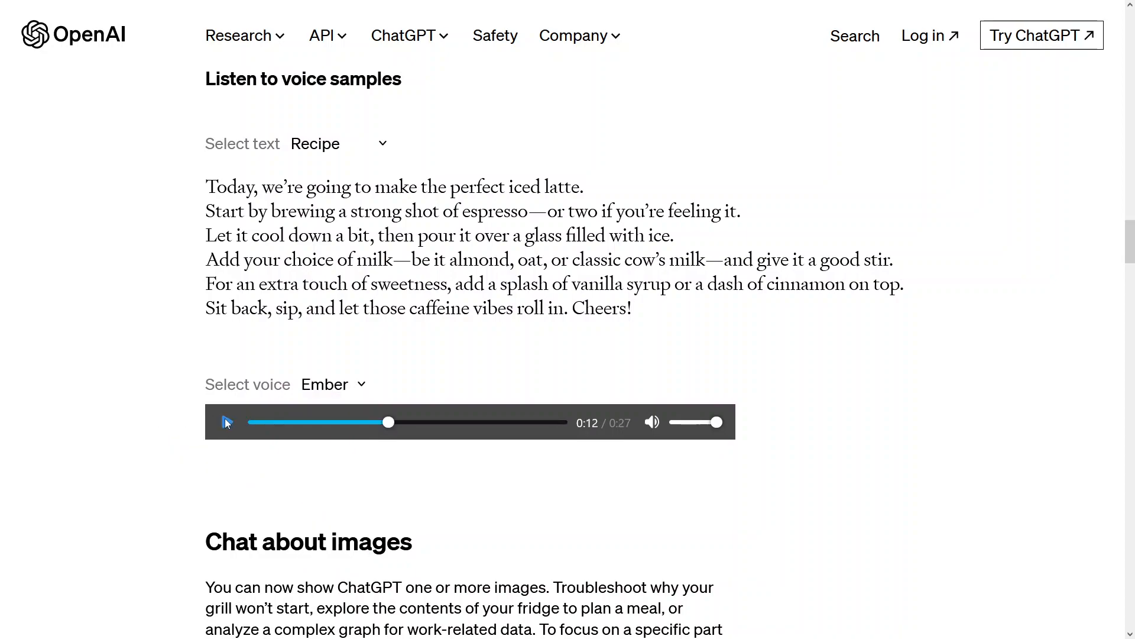
click(226, 422)
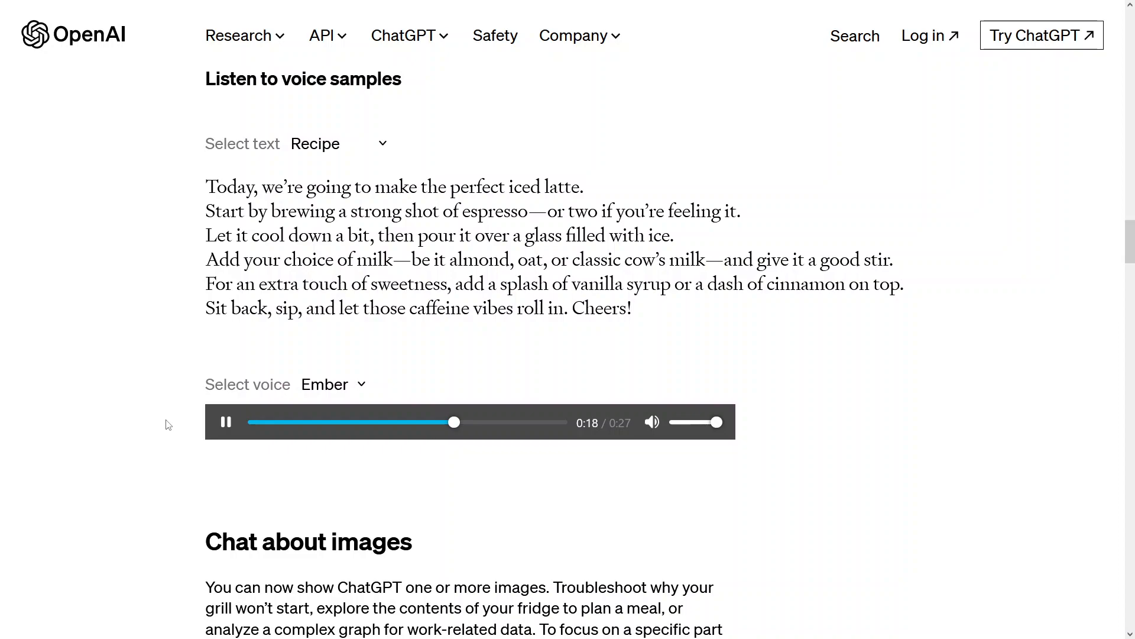
Step: Pick Breeze from the voice list while the Recipe sample keeps playing
click(332, 384)
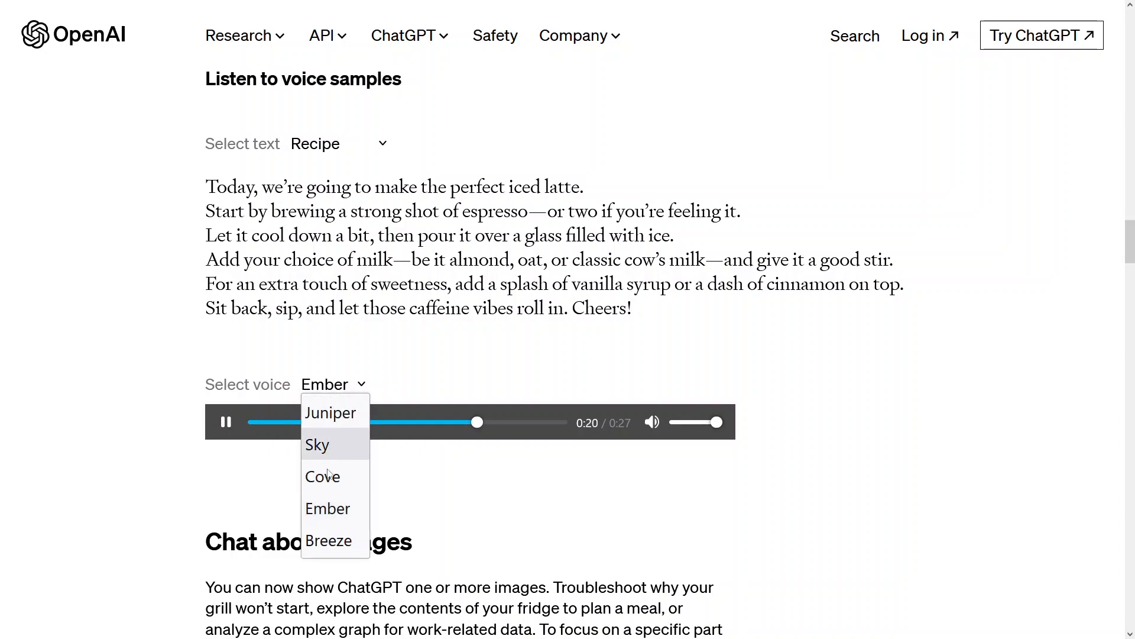
click(328, 540)
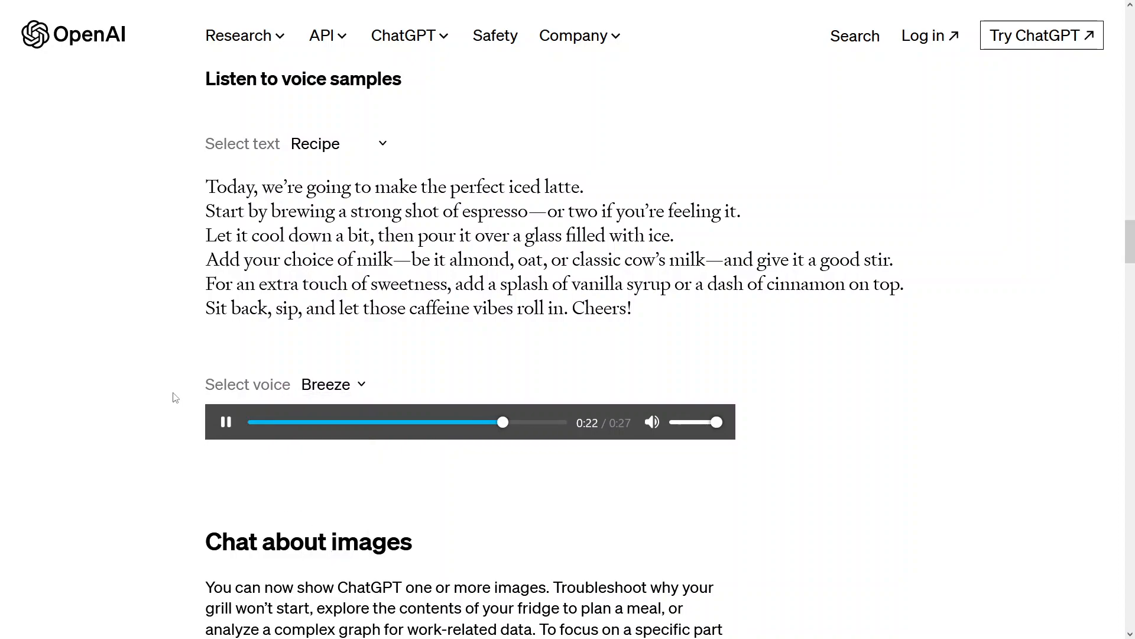